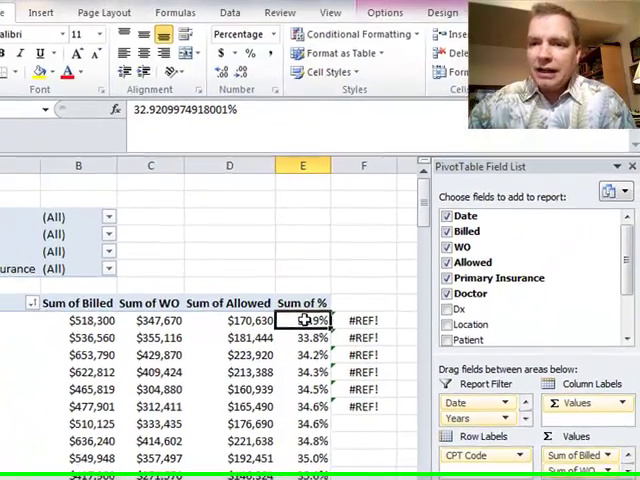
# Step: Review the unchanged Allowed/Billed % calculated field, then bring the calculation options back up
pyautogui.click(384, 33)
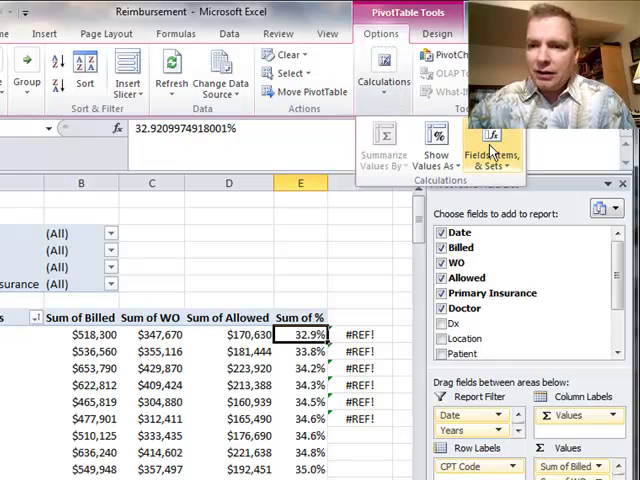
pyautogui.click(490, 140)
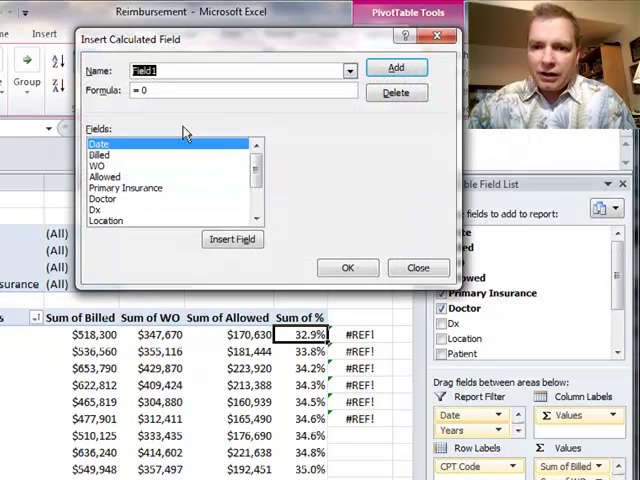
pyautogui.moveTo(291, 315)
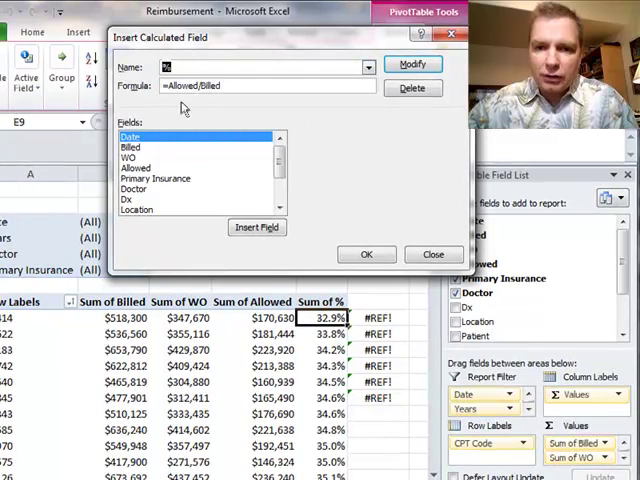
pyautogui.moveTo(157, 188)
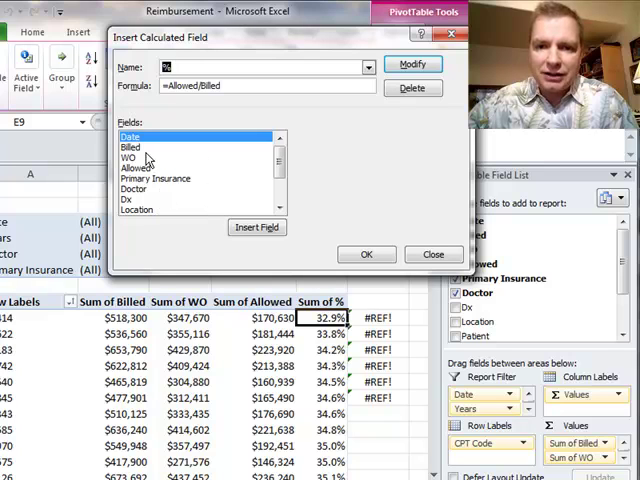
pyautogui.moveTo(418, 220)
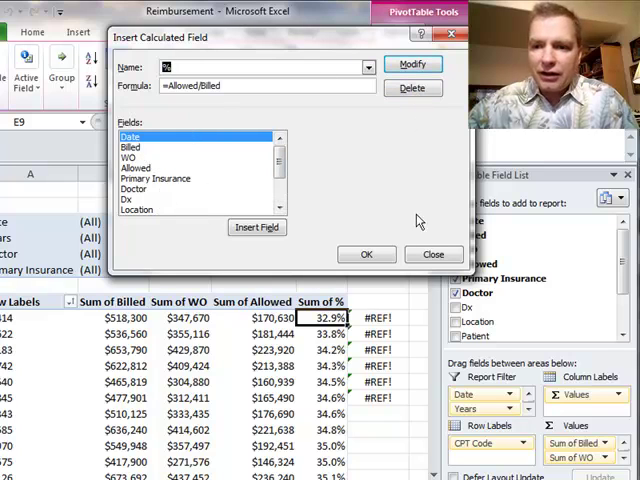
pyautogui.click(367, 253)
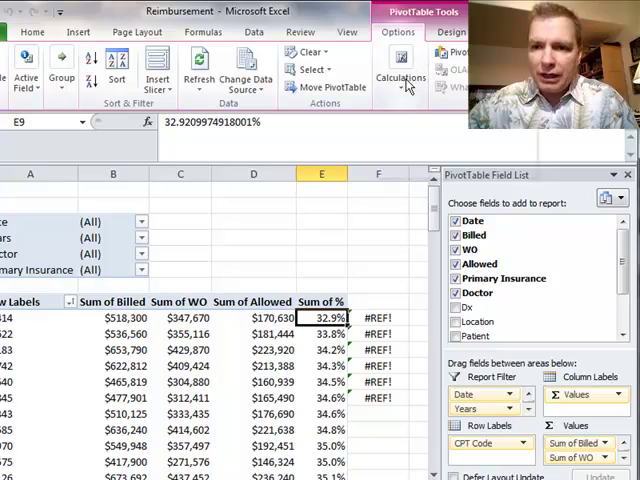
pyautogui.click(400, 78)
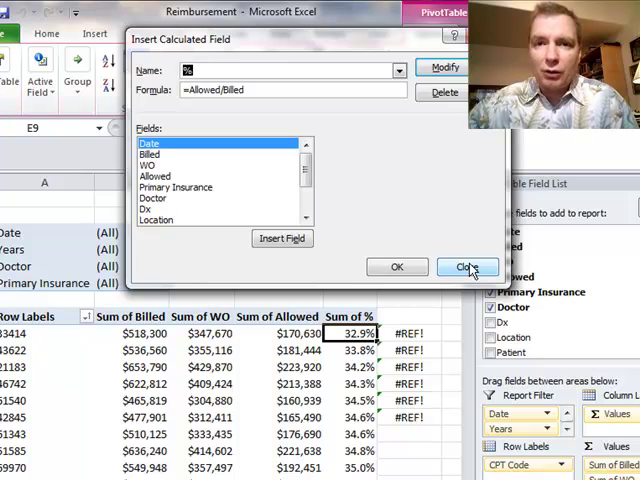
pyautogui.click(467, 267)
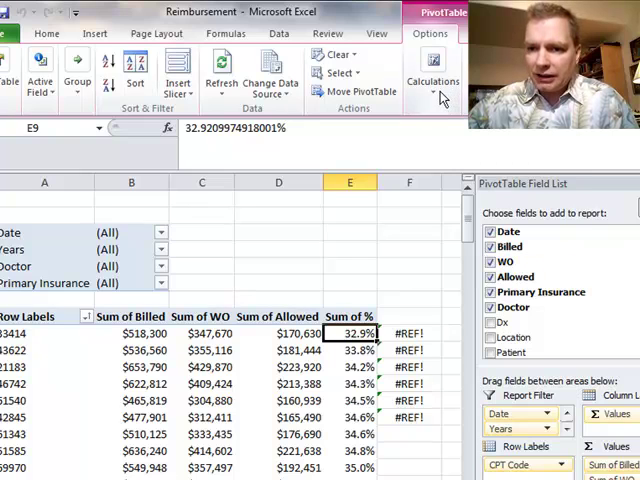
pyautogui.click(464, 165)
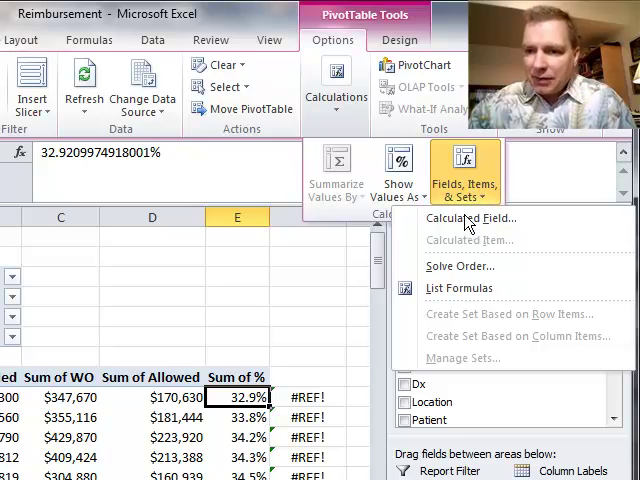
# Step: List formulas on Sheet3 and inspect solve order 1, field %, =Allowed/Billed and the note
pyautogui.click(453, 288)
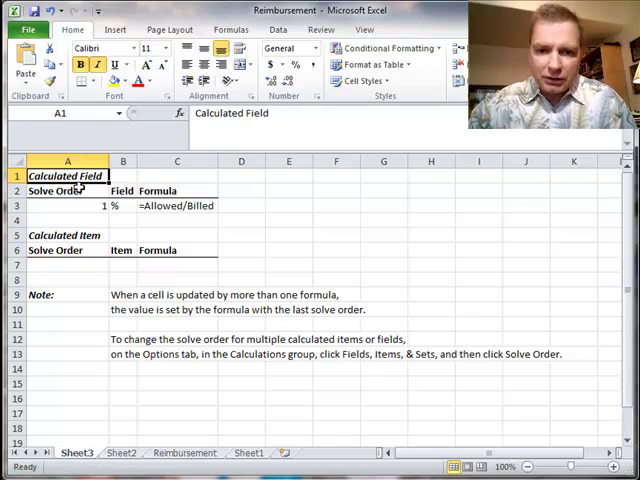
pyautogui.click(67, 205)
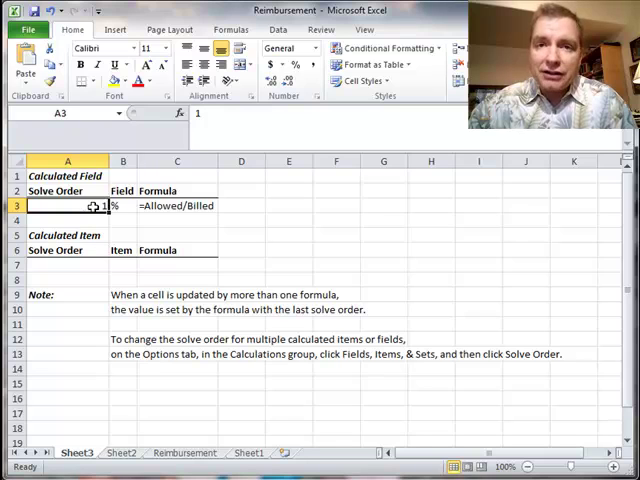
pyautogui.click(122, 205)
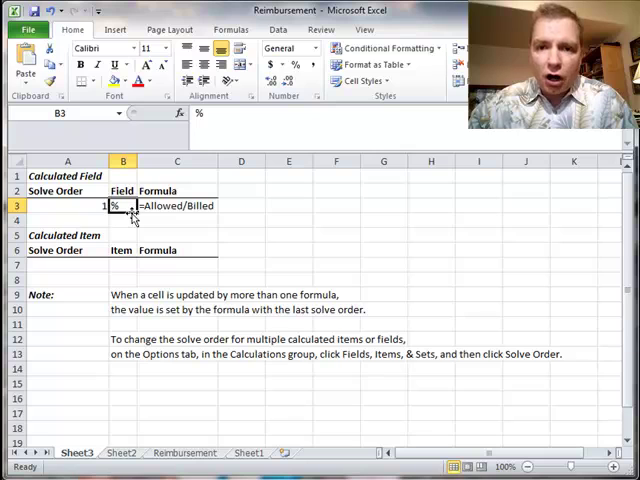
pyautogui.click(176, 205)
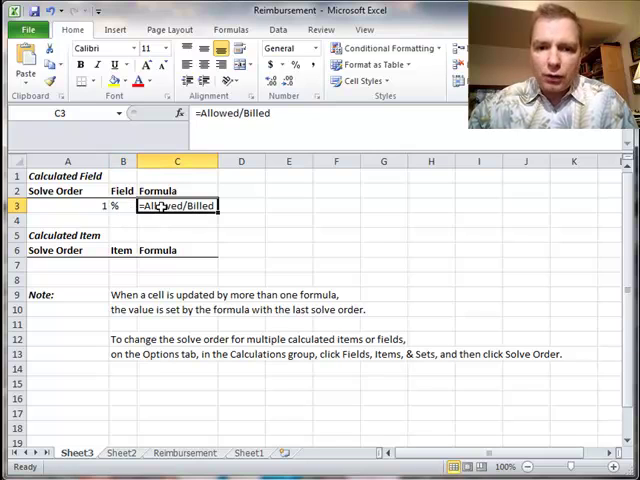
pyautogui.click(67, 205)
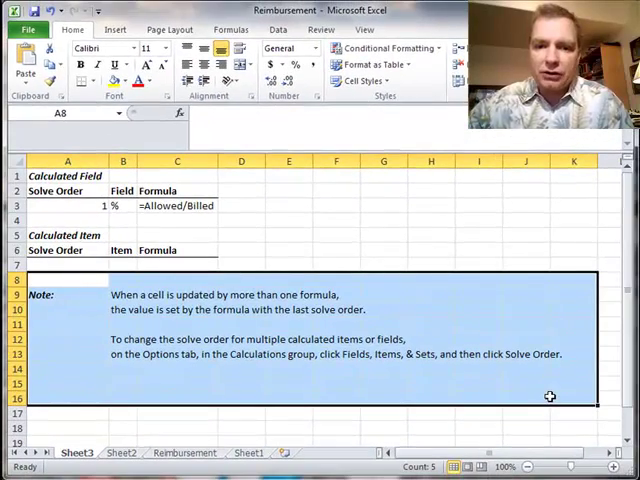
pyautogui.moveTo(65, 289)
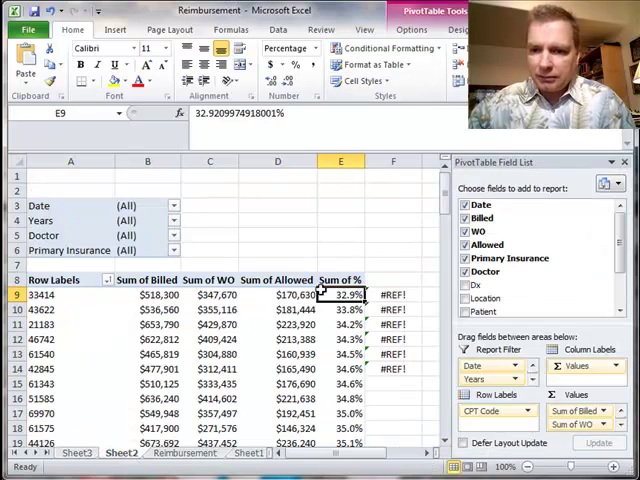
pyautogui.click(411, 29)
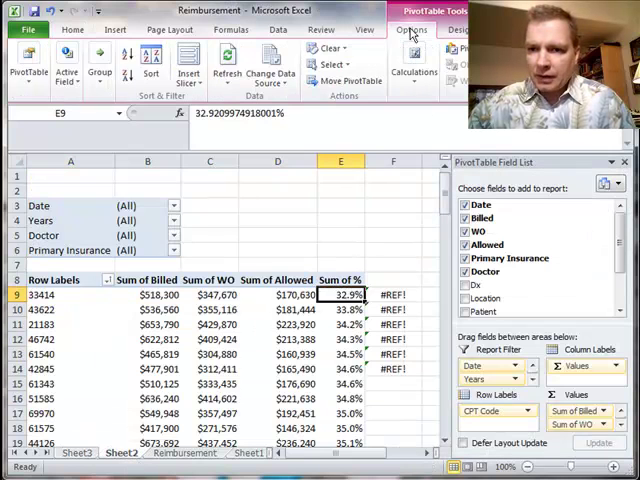
pyautogui.click(494, 137)
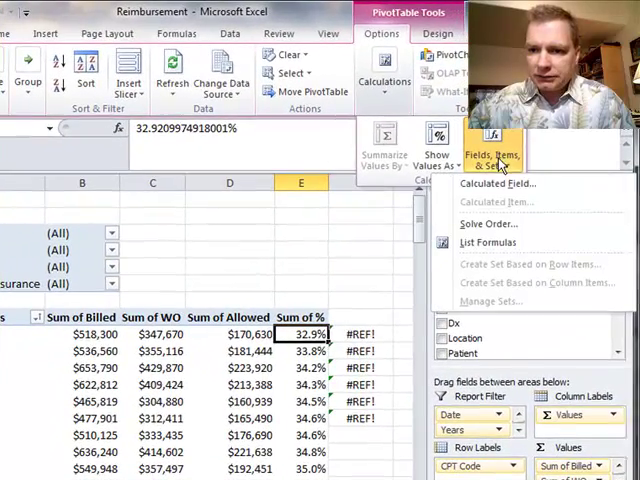
pyautogui.click(487, 223)
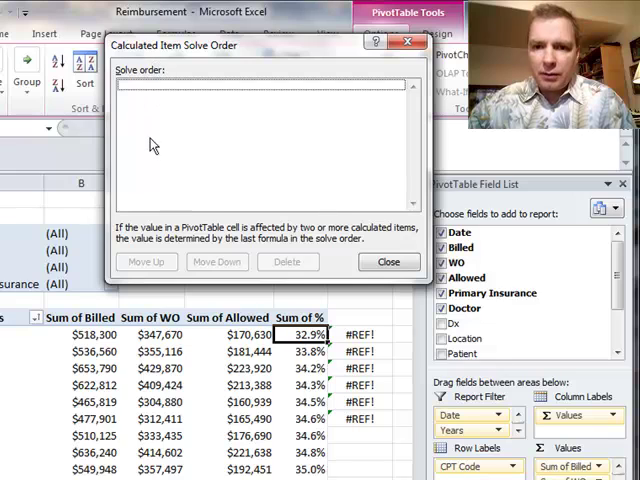
pyautogui.moveTo(398, 128)
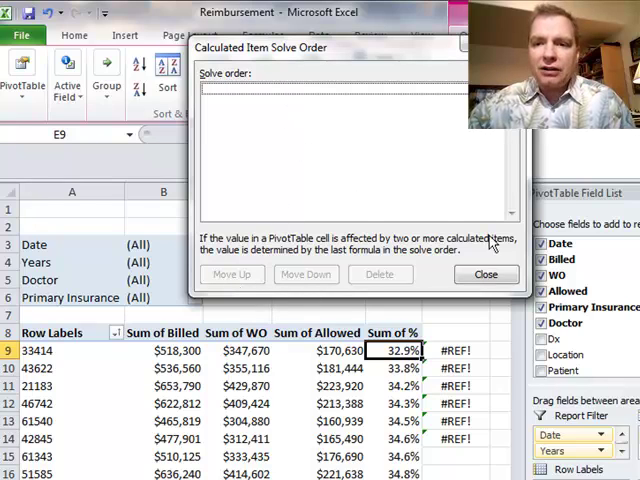
pyautogui.click(485, 274)
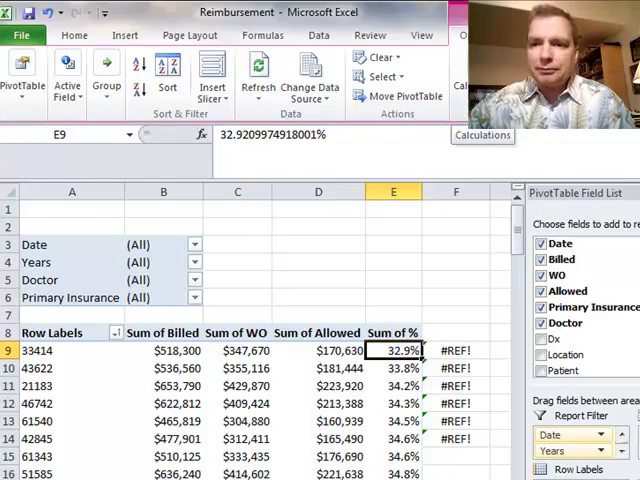
pyautogui.click(513, 137)
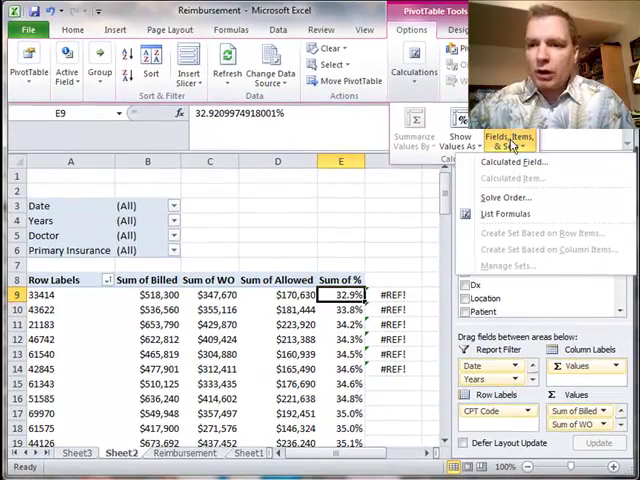
pyautogui.moveTo(565, 155)
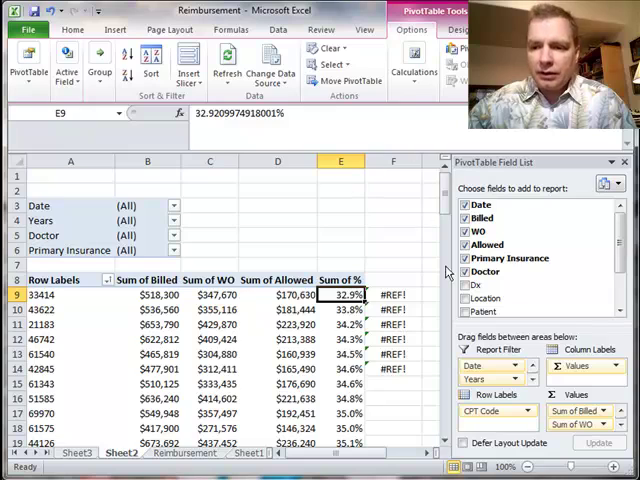
pyautogui.click(413, 70)
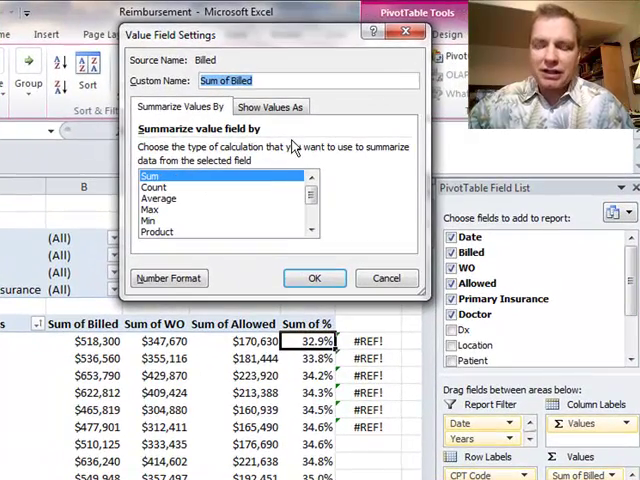
pyautogui.moveTo(267, 211)
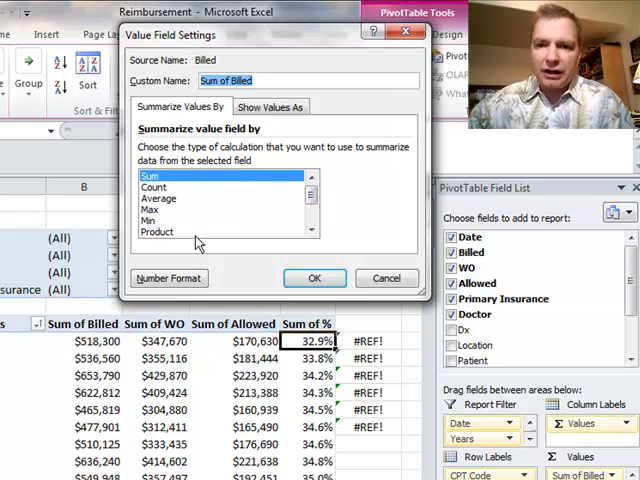
pyautogui.click(270, 106)
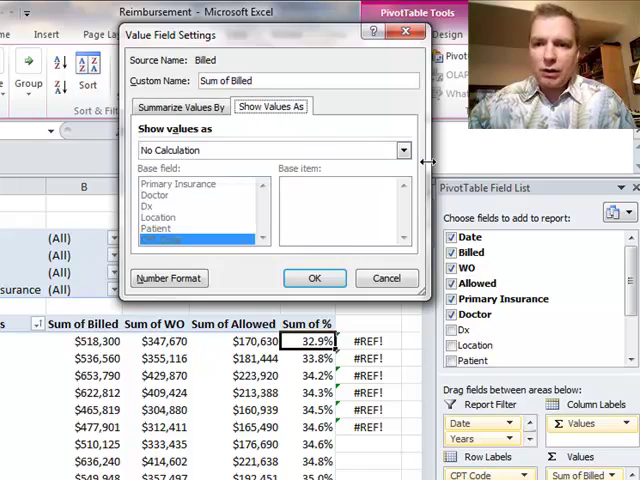
pyautogui.click(402, 149)
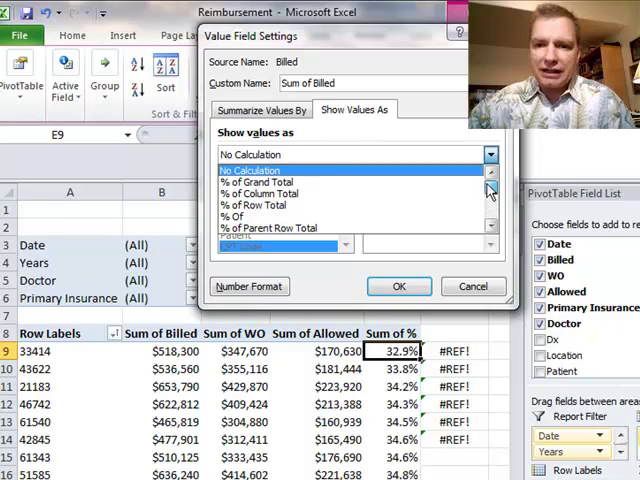
pyautogui.scroll(-3)
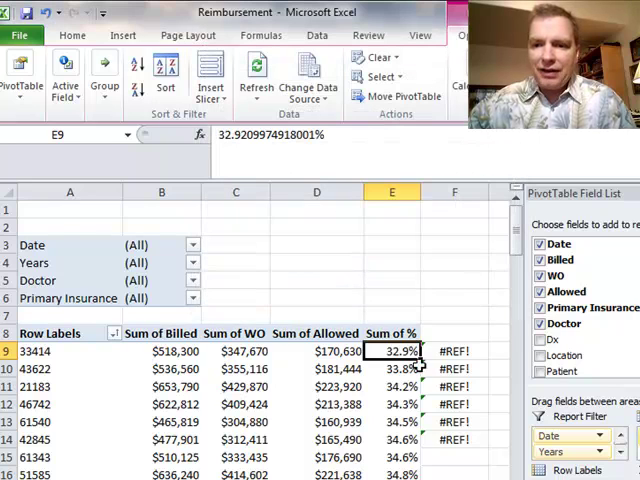
pyautogui.click(454, 351)
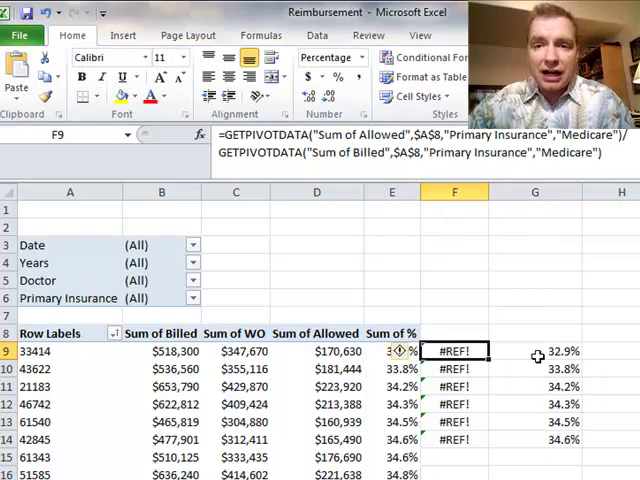
pyautogui.click(534, 351)
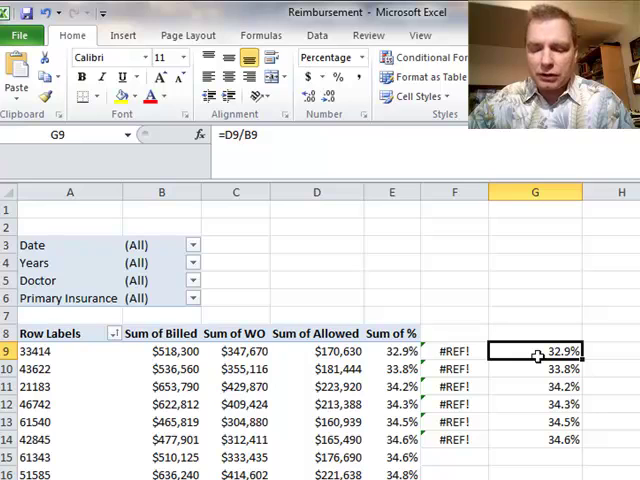